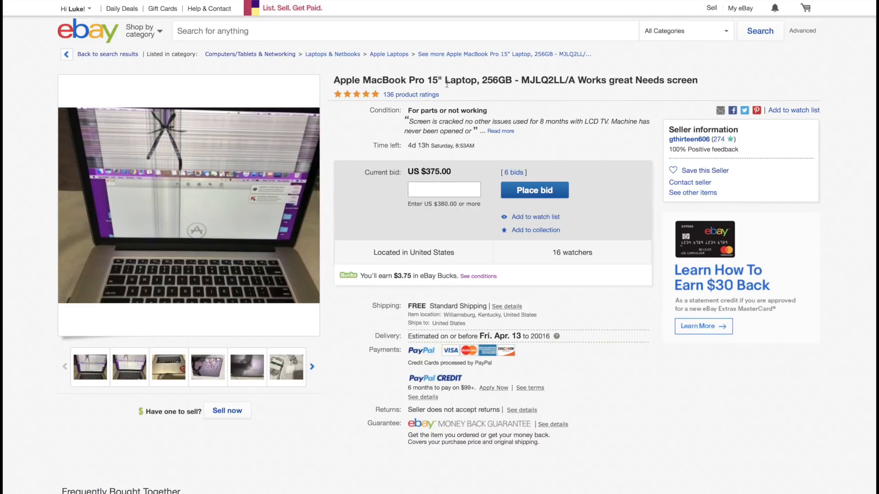
mouse_move(628, 104)
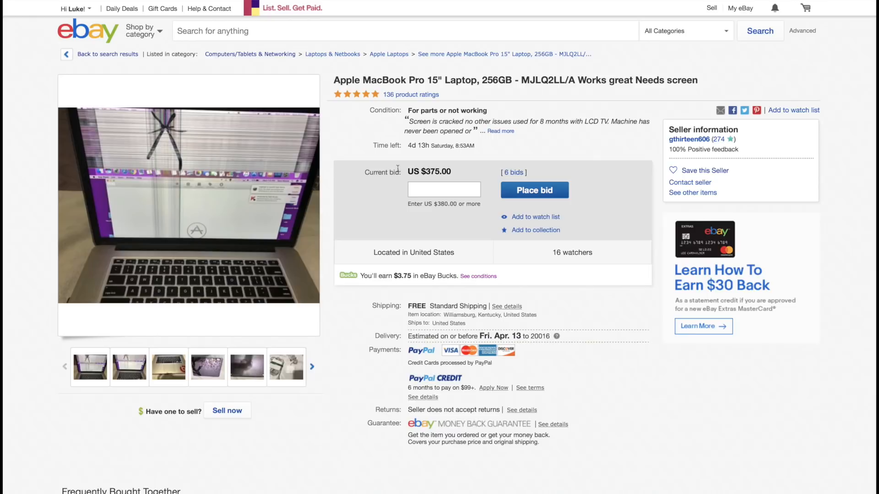
mouse_move(196, 214)
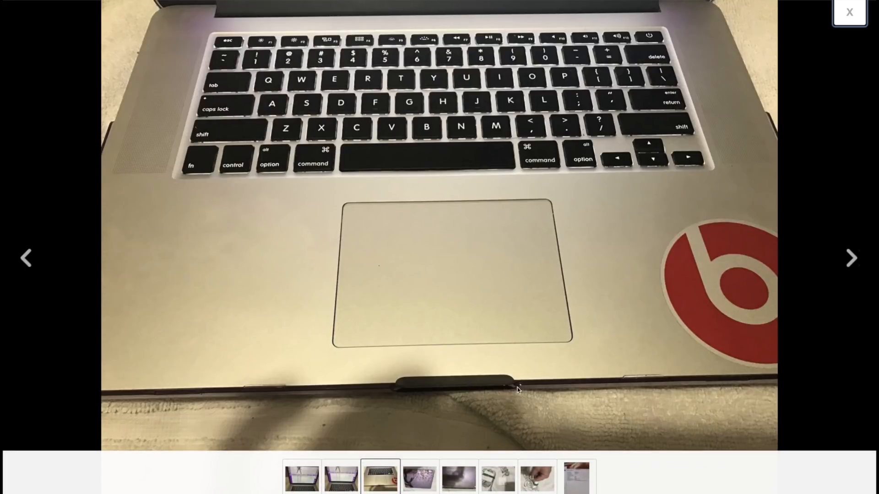
Page through the remaining listing photos, including the hardware overview, then close the photo viewer
click(421, 482)
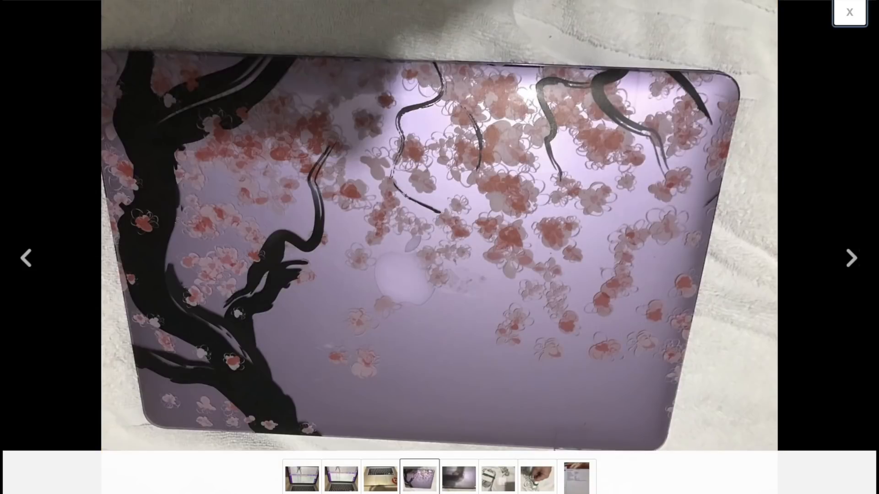
click(850, 258)
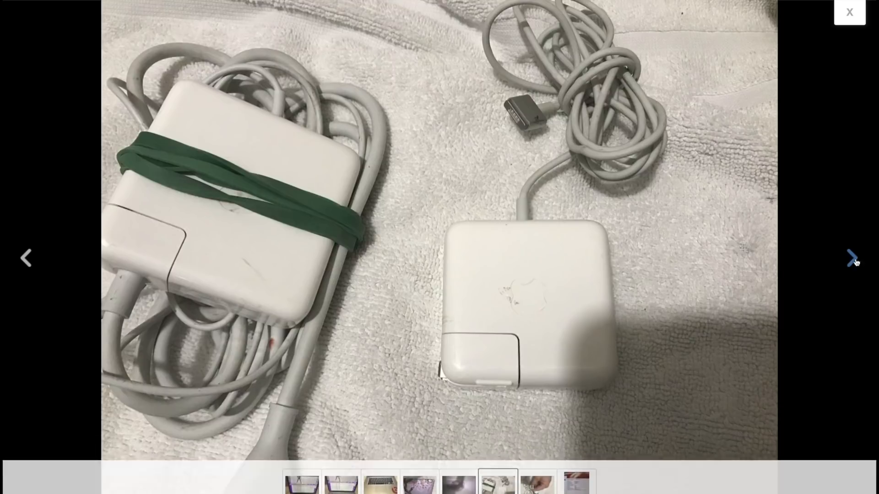
click(849, 258)
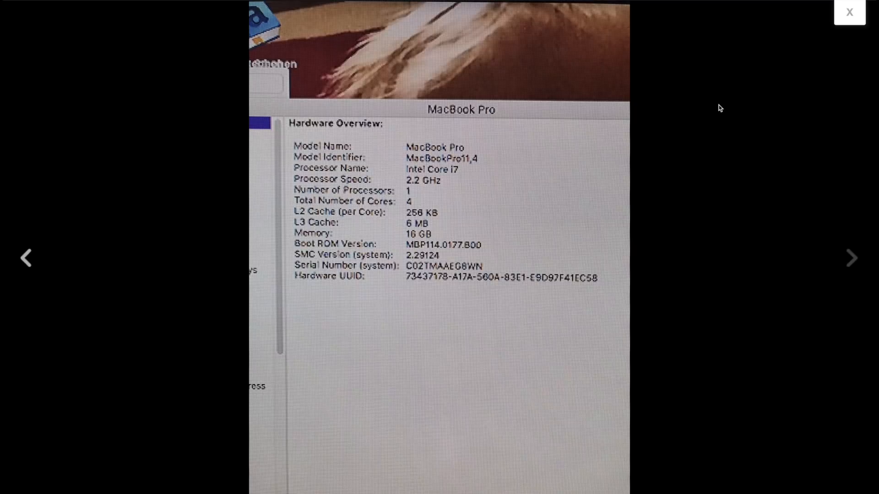
click(848, 11)
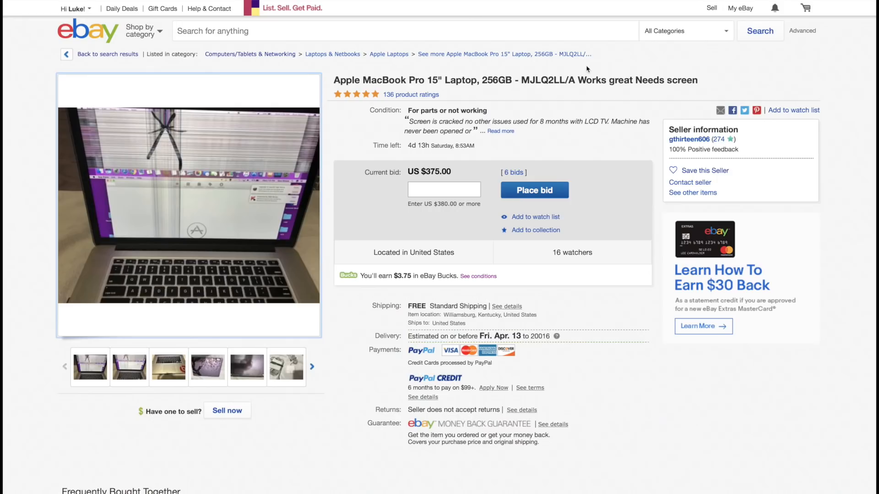
mouse_move(387, 134)
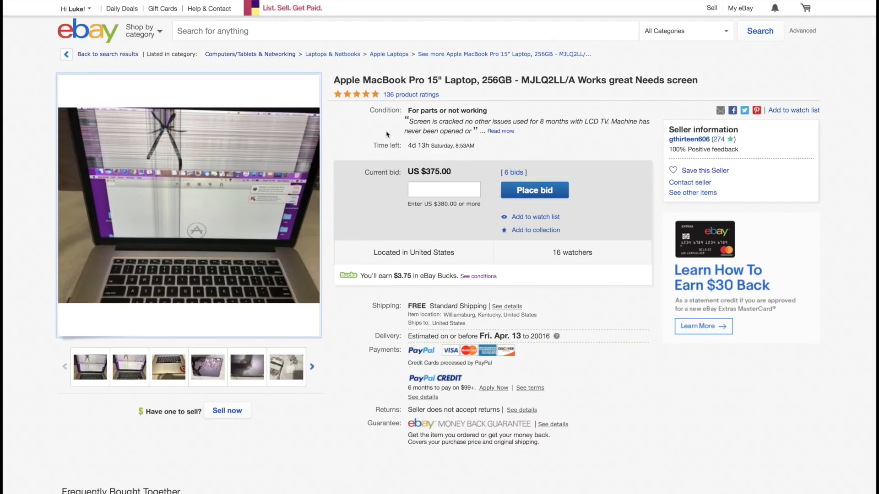
mouse_move(384, 204)
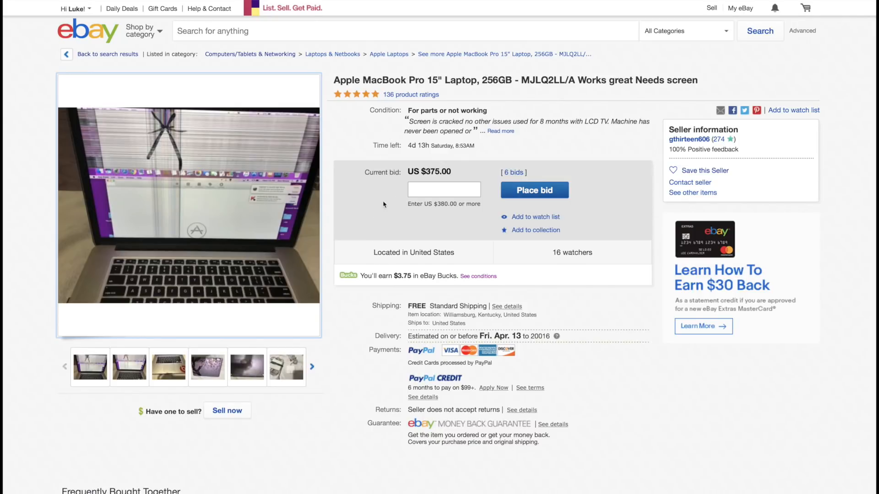
mouse_move(408, 149)
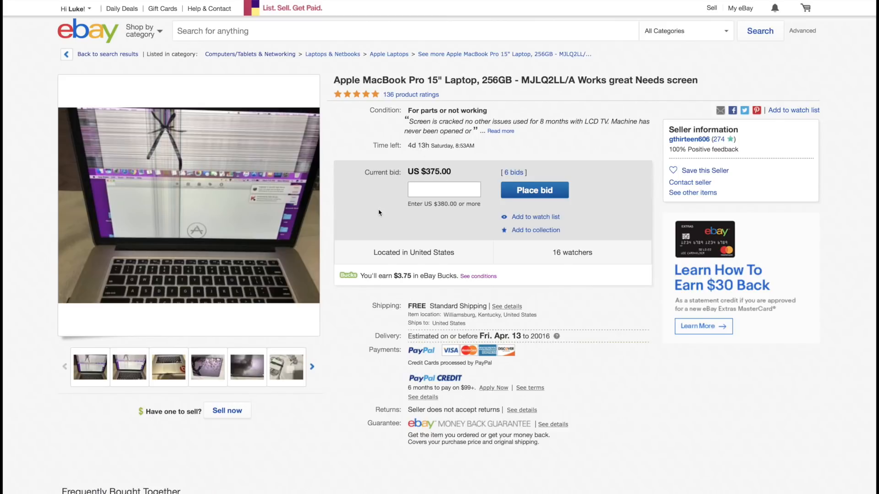
mouse_move(379, 224)
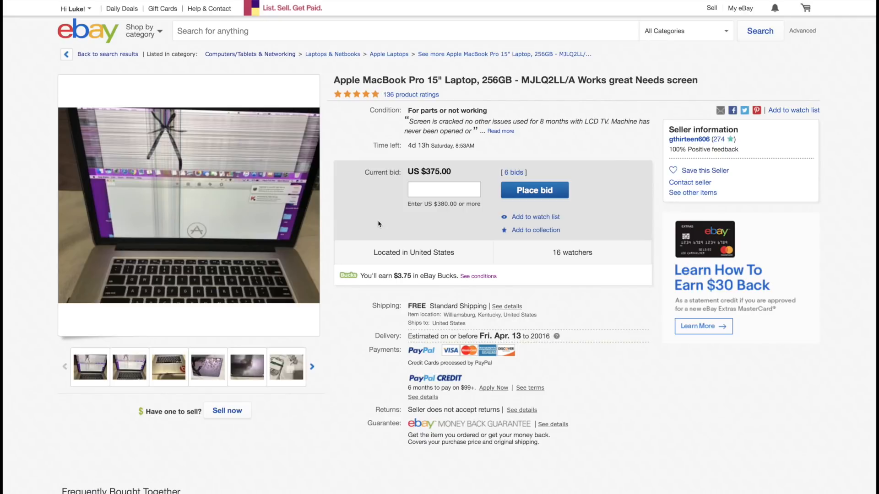
mouse_move(264, 148)
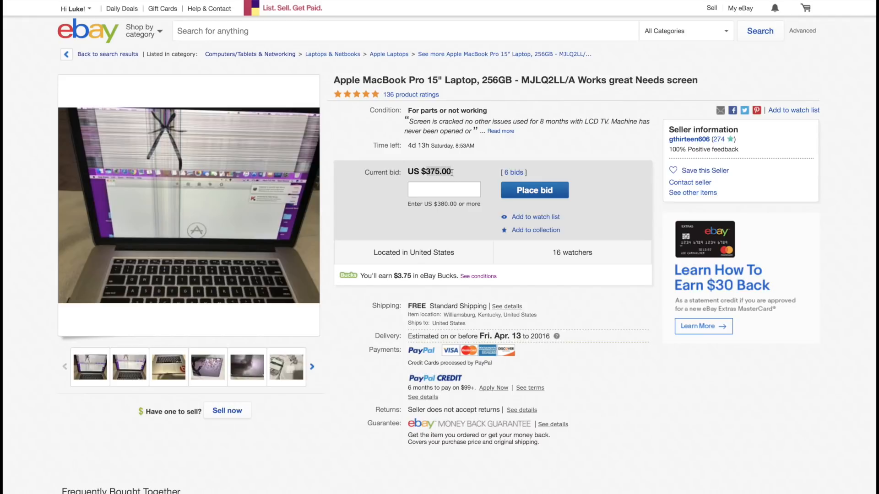
mouse_move(345, 205)
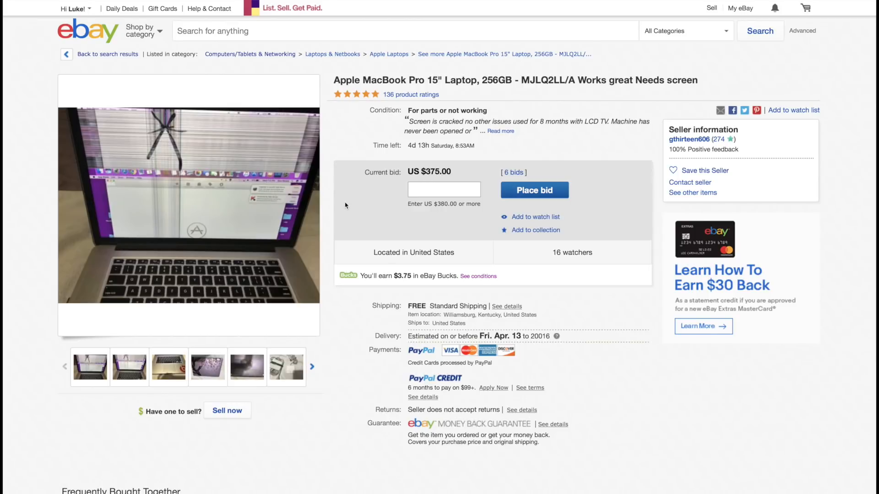
mouse_move(378, 188)
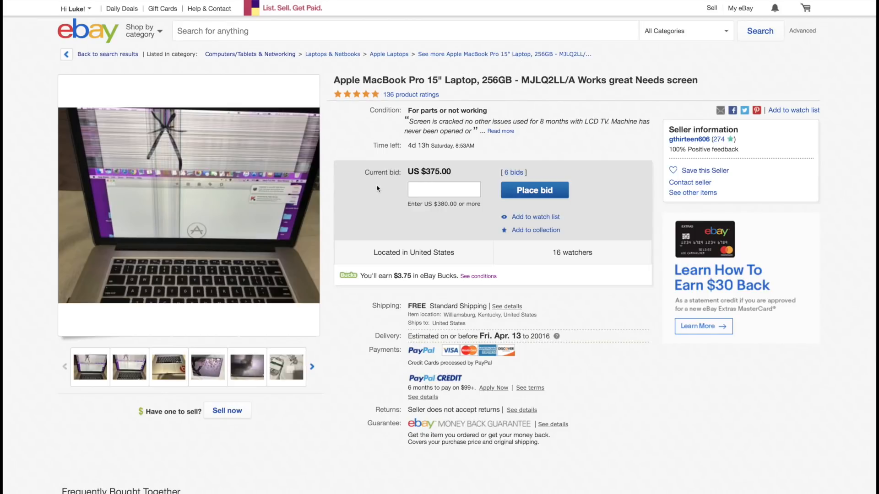
mouse_move(457, 174)
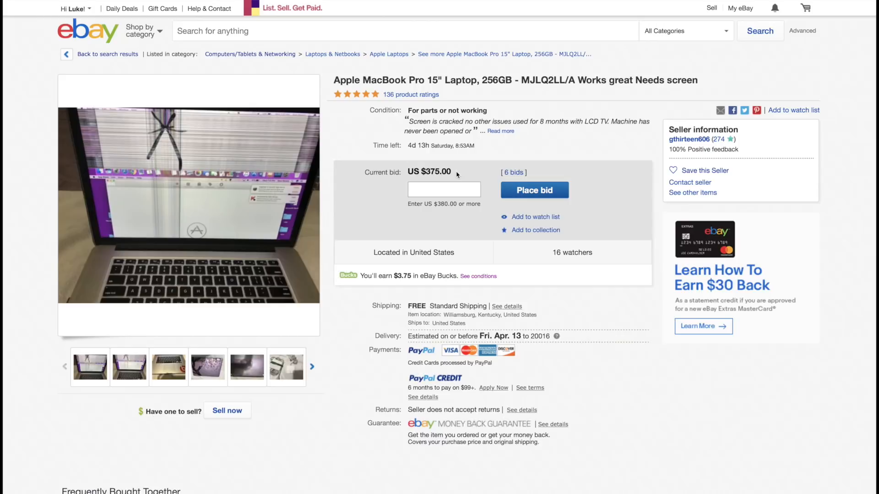
mouse_move(406, 196)
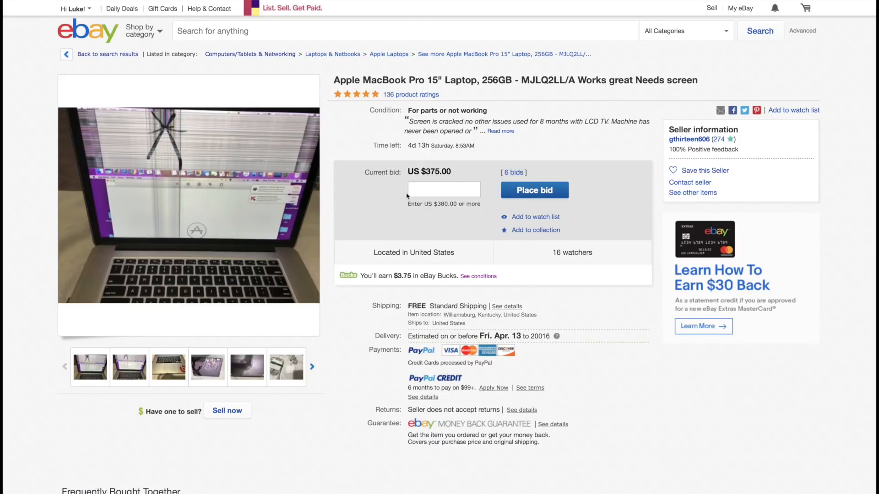
Scroll down to review the MacBook Pro's item specifics, then scroll back up
scroll(down, 3)
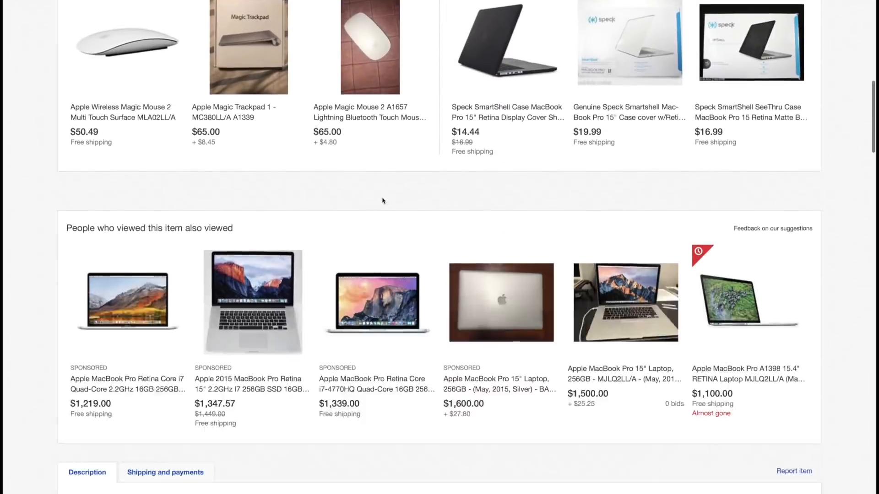
scroll(down, 3)
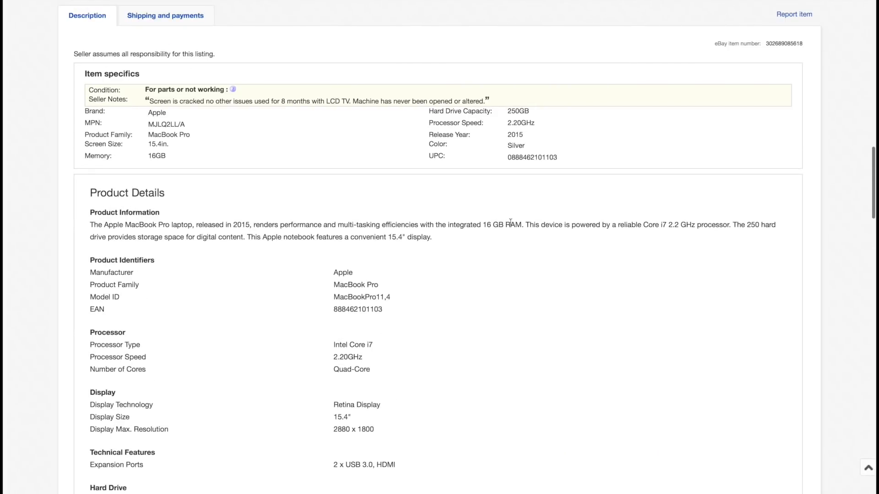
scroll(up, 3)
text(3)
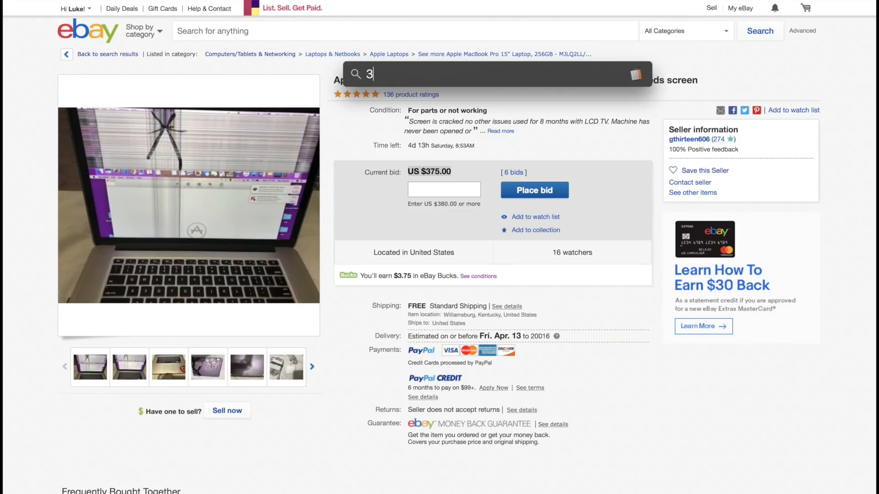
Add a hypothetical 300 screen cost to the 375 bid in Spotlight, getting 675
text(75+300)
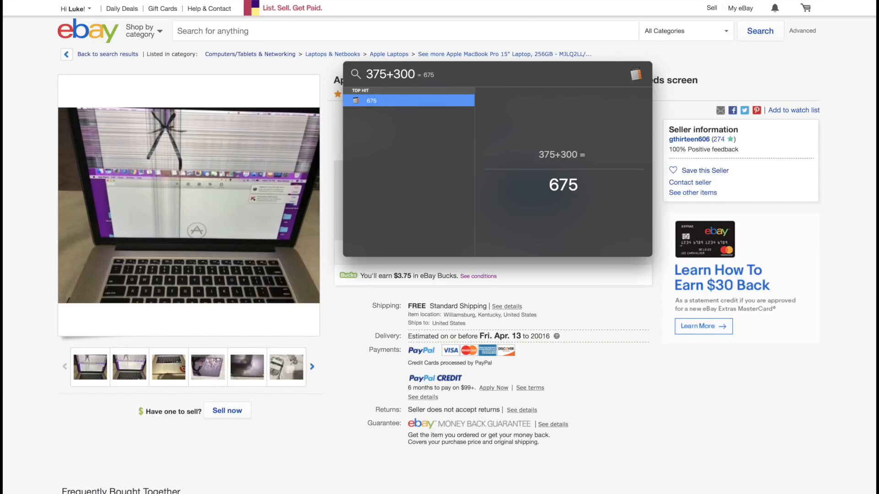
text(900)
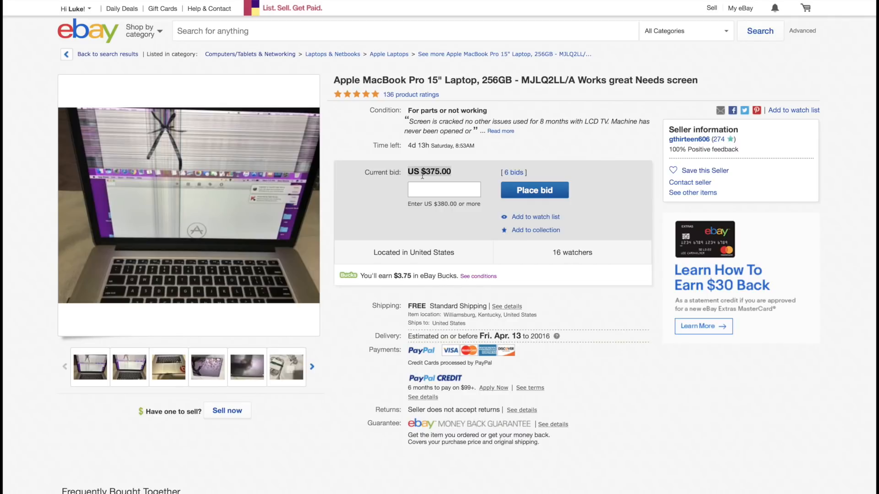
mouse_move(262, 216)
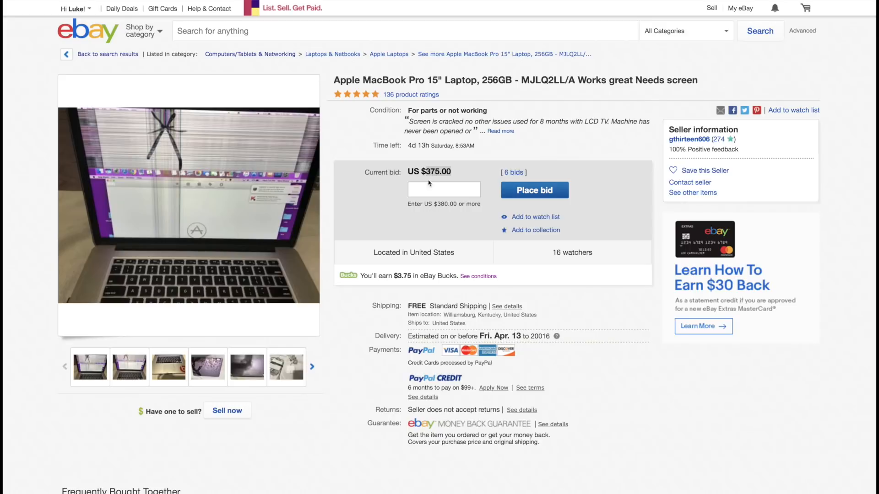
mouse_move(428, 177)
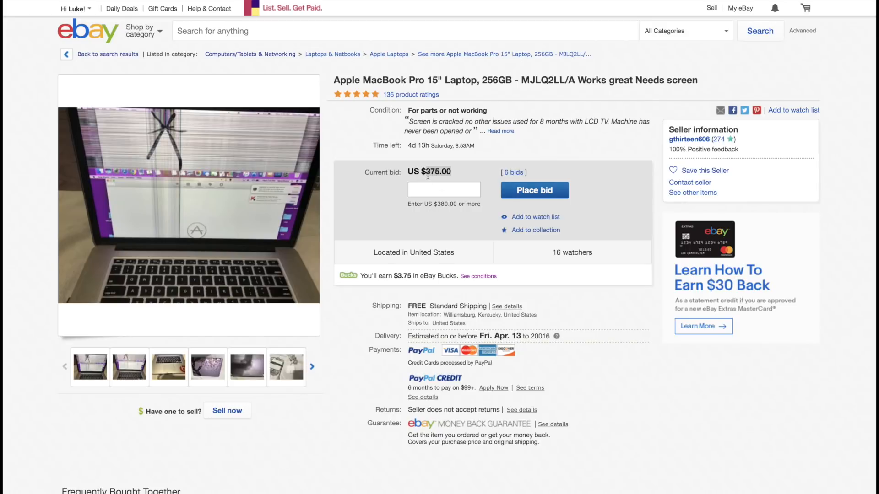
scroll(down, 3)
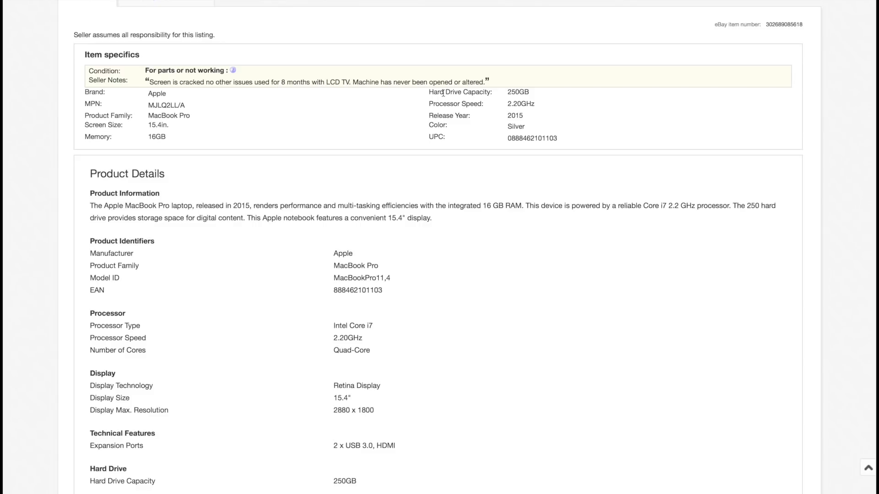
scroll(down, 3)
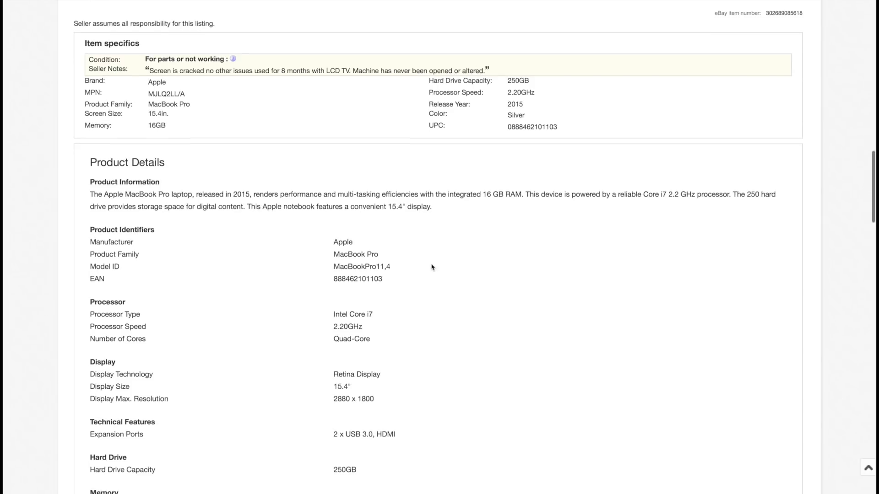
scroll(up, 3)
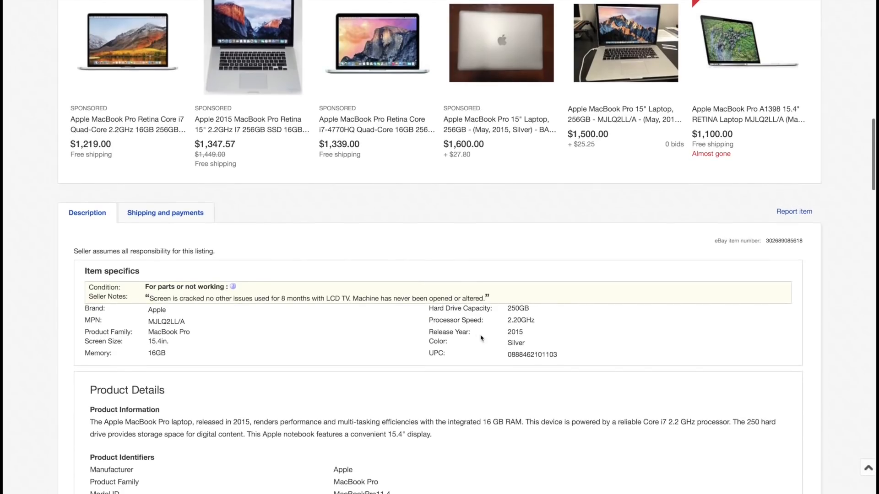
mouse_move(527, 337)
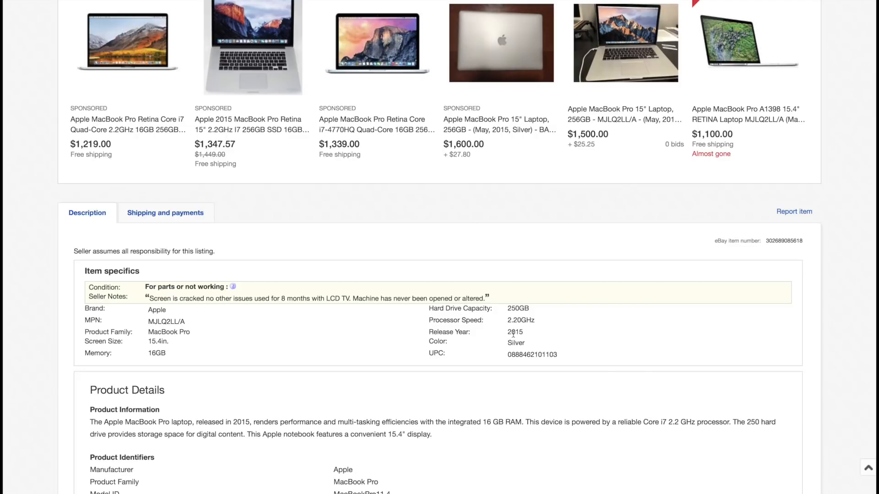
scroll(up, 3)
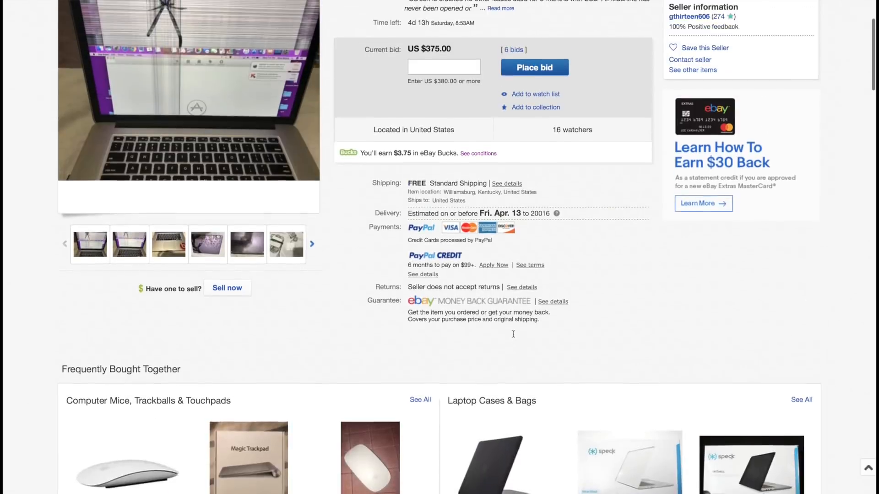
scroll(up, 3)
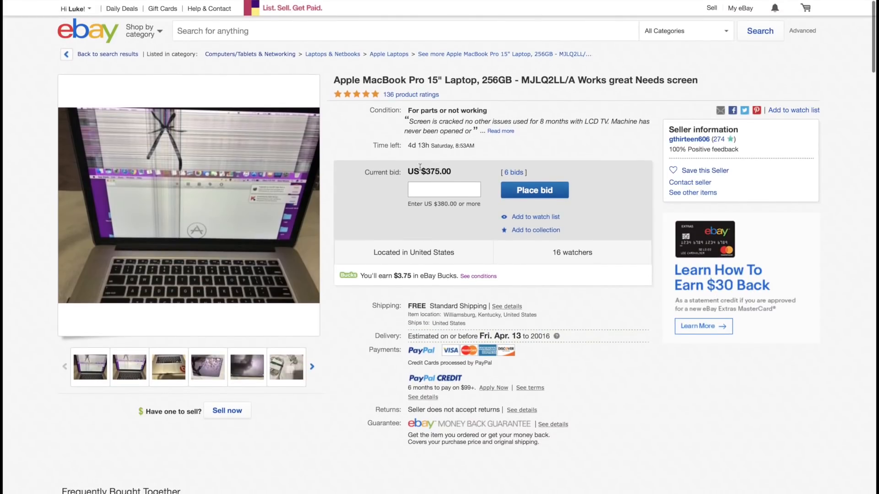
mouse_move(248, 191)
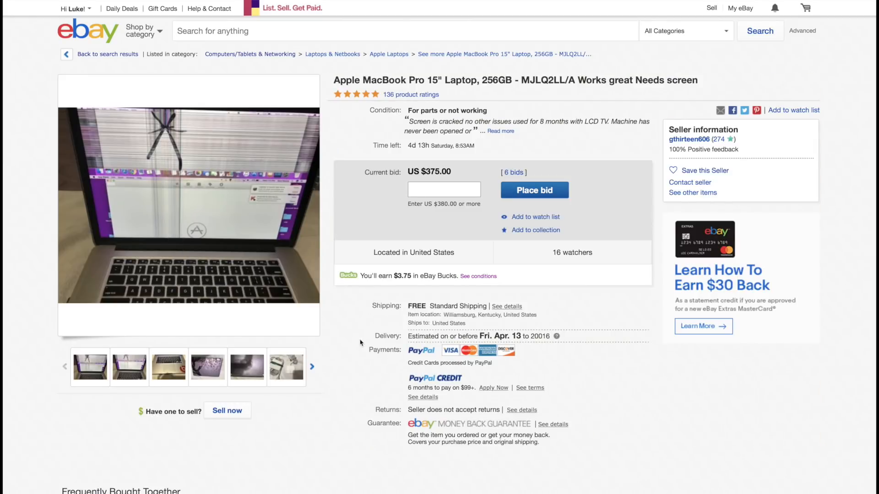
mouse_move(426, 145)
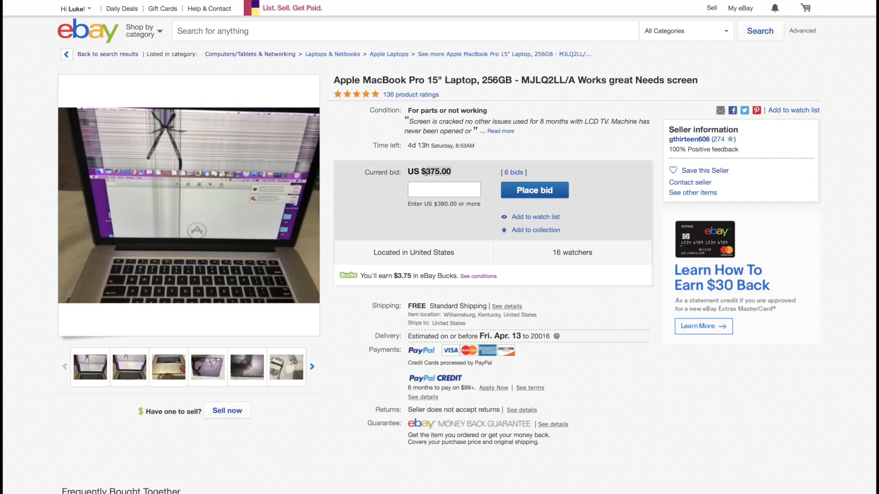
mouse_move(378, 213)
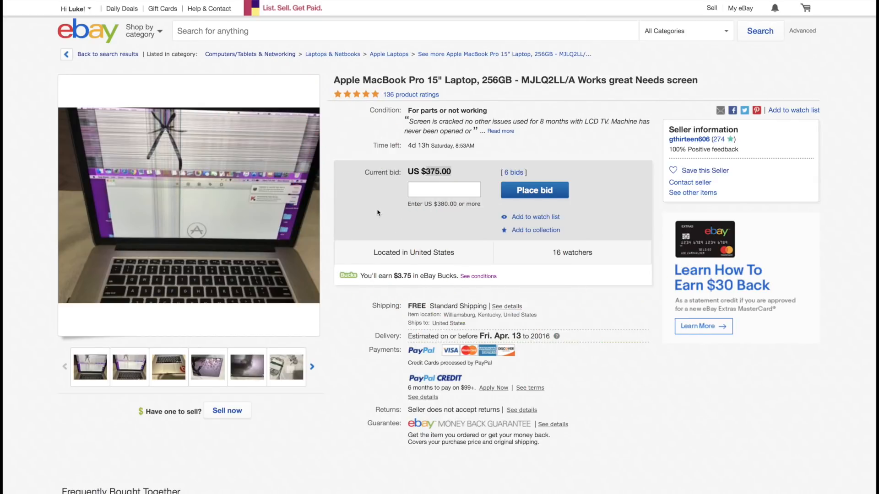